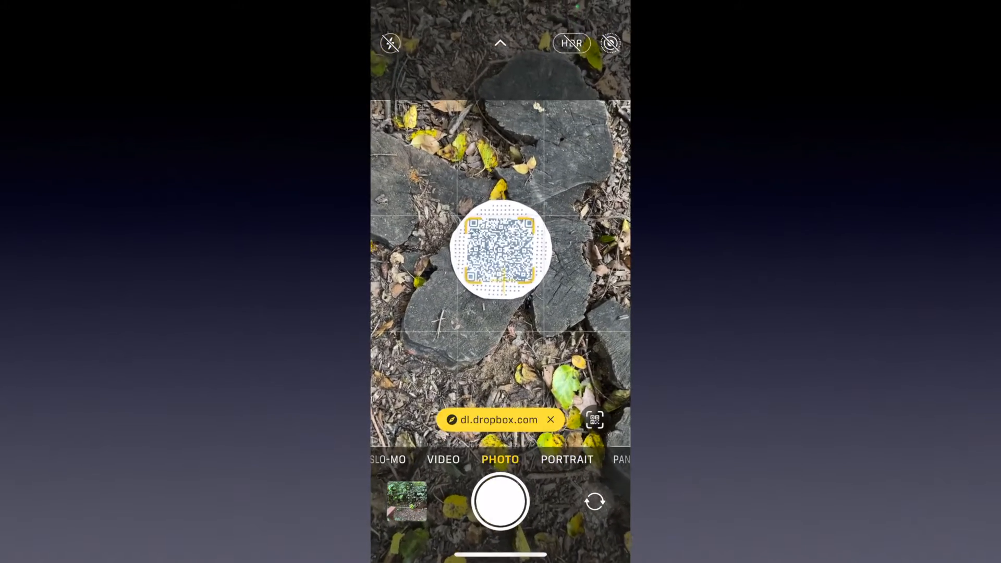
Step: Open the scanned dl.dropbox.com link and view the mantis model in AR
{"action": "left_click", "coordinate": [491, 419]}
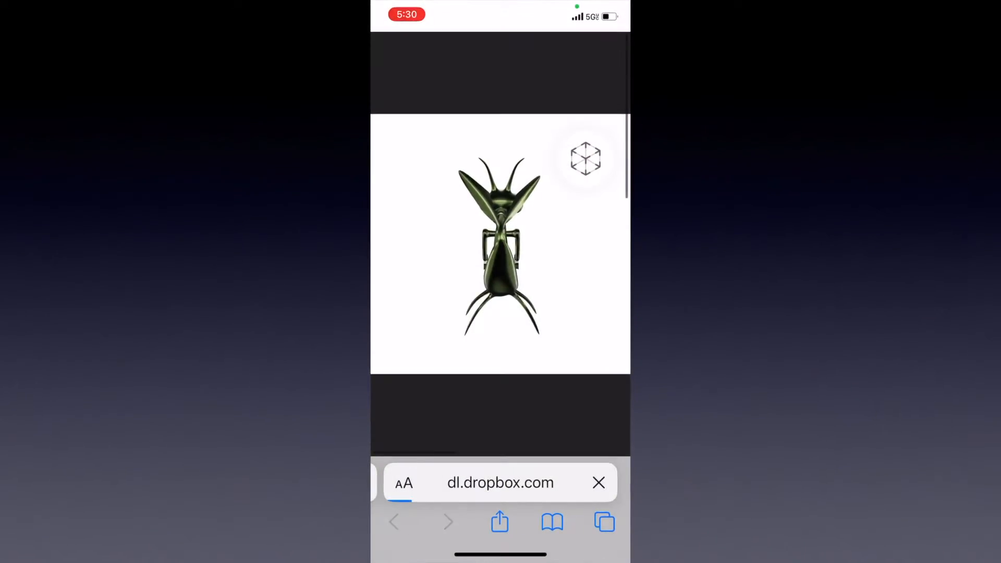
{"action": "left_click", "coordinate": [583, 159]}
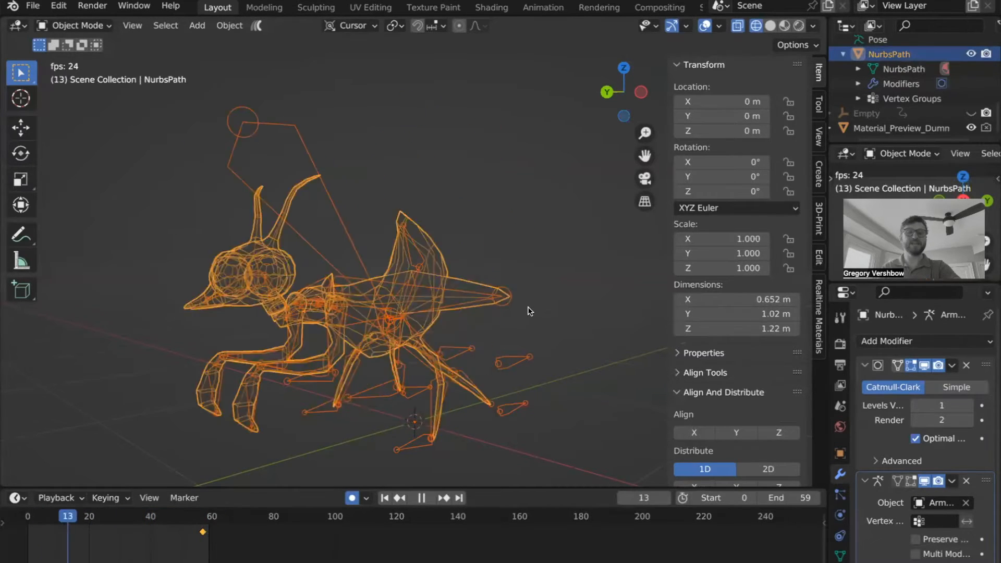
Step: Play the mantis walk loop, scrub the timeline, and stop playback on frame 19
{"action": "left_click", "coordinate": [385, 498]}
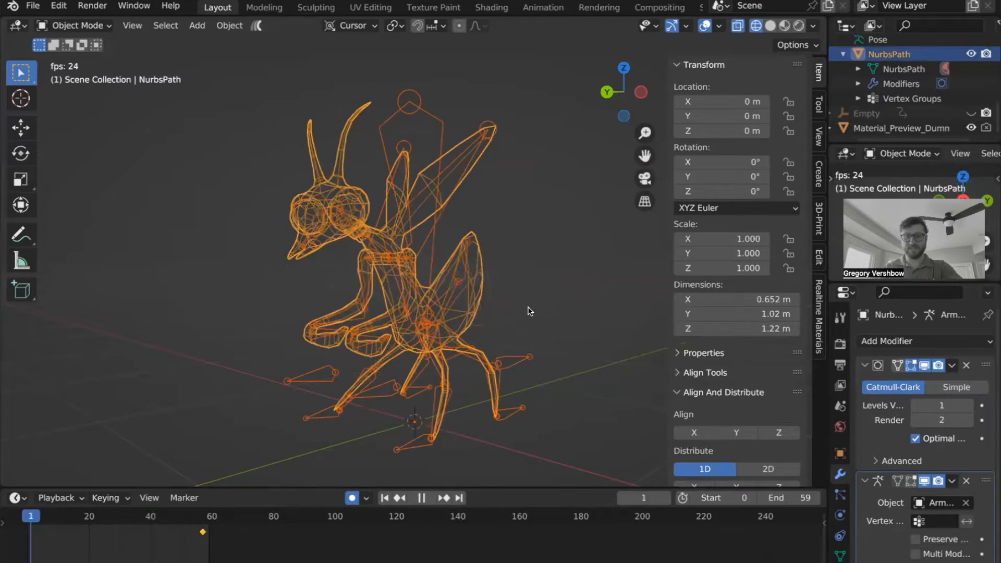
{"action": "left_click", "coordinate": [421, 498]}
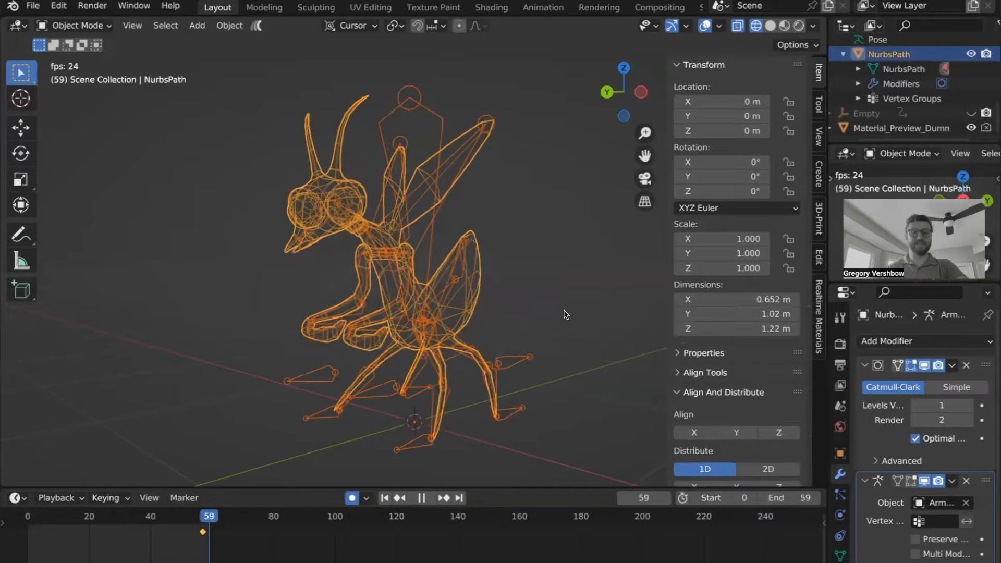
{"action": "left_click", "coordinate": [137, 516]}
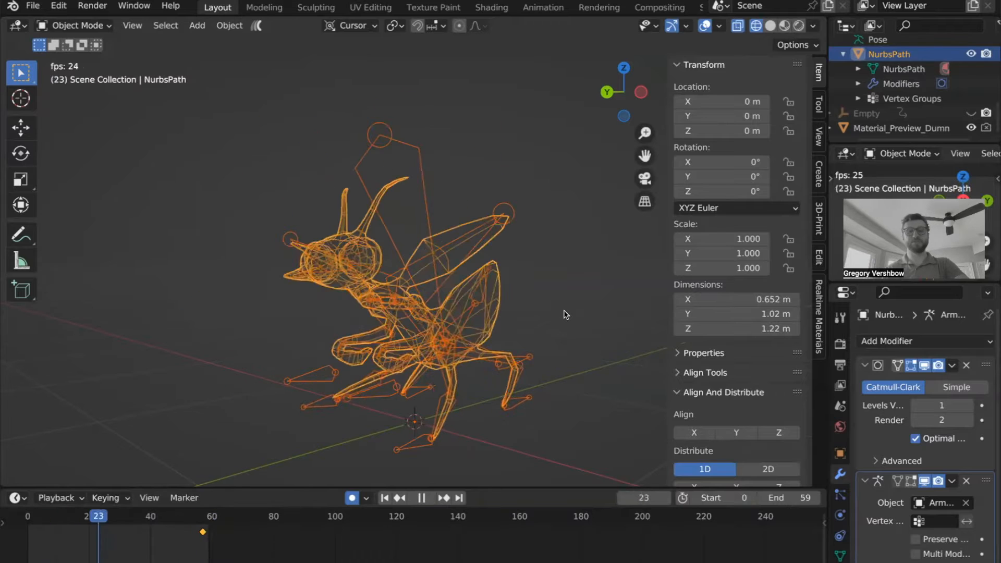
{"action": "left_click", "coordinate": [55, 515]}
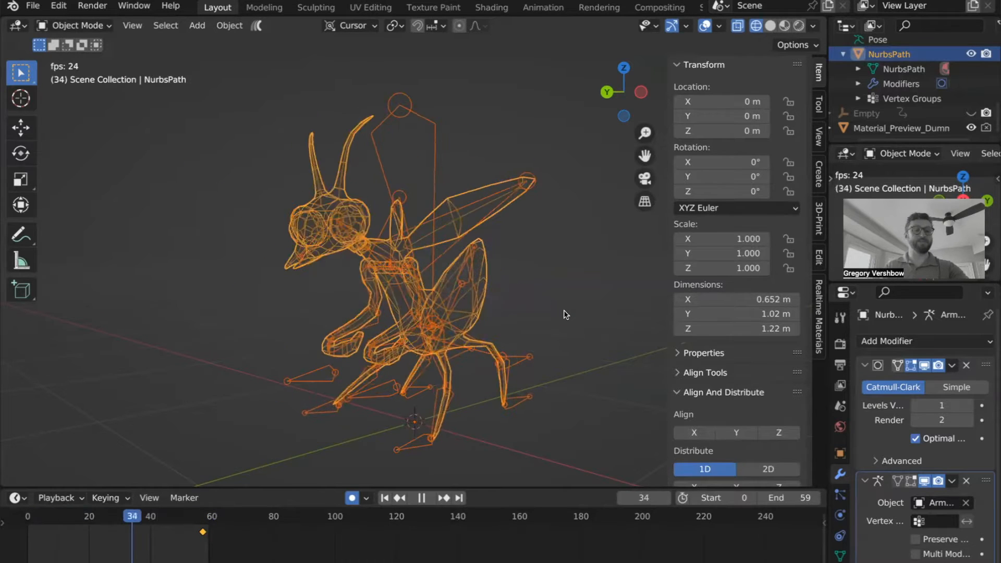
{"action": "left_click", "coordinate": [94, 516]}
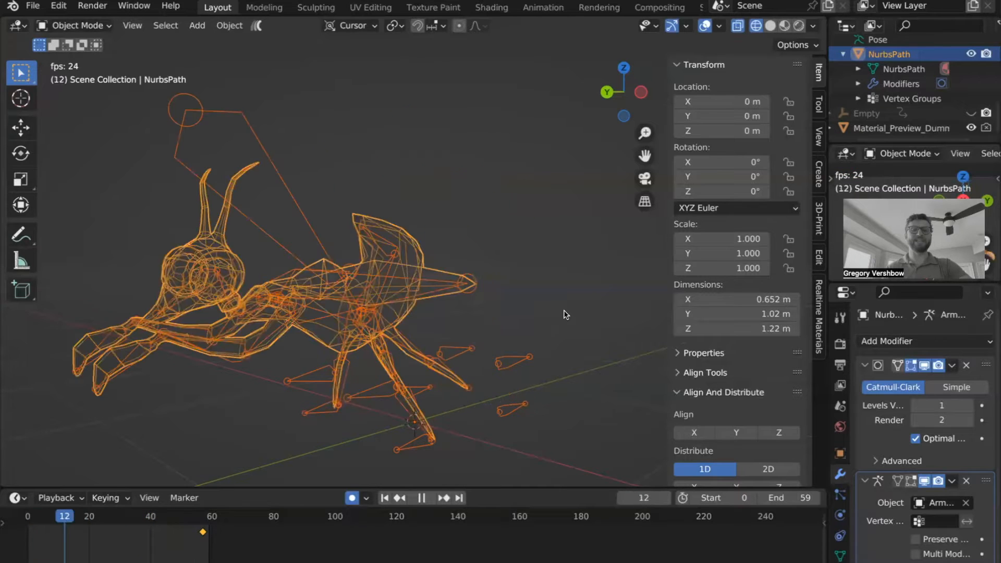
{"action": "left_click", "coordinate": [197, 516]}
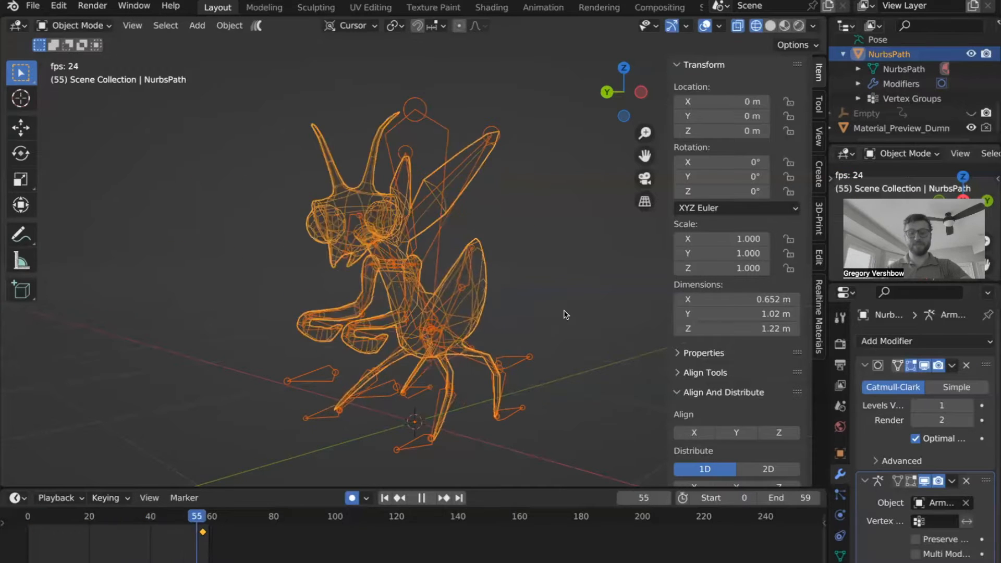
{"action": "left_click_drag", "start_coordinate": [196, 515], "coordinate": [152, 516]}
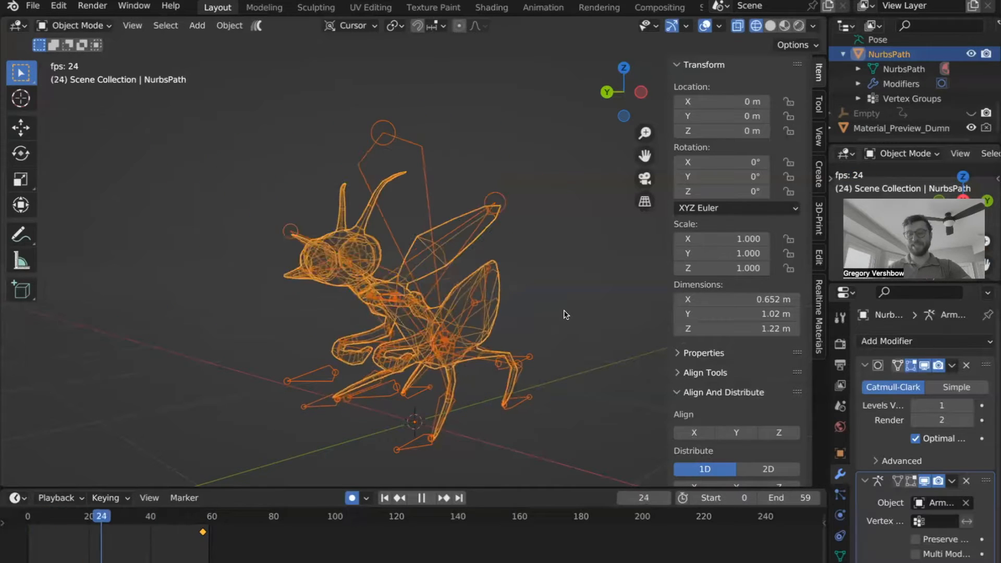
{"action": "left_click_drag", "start_coordinate": [99, 515], "coordinate": [56, 515]}
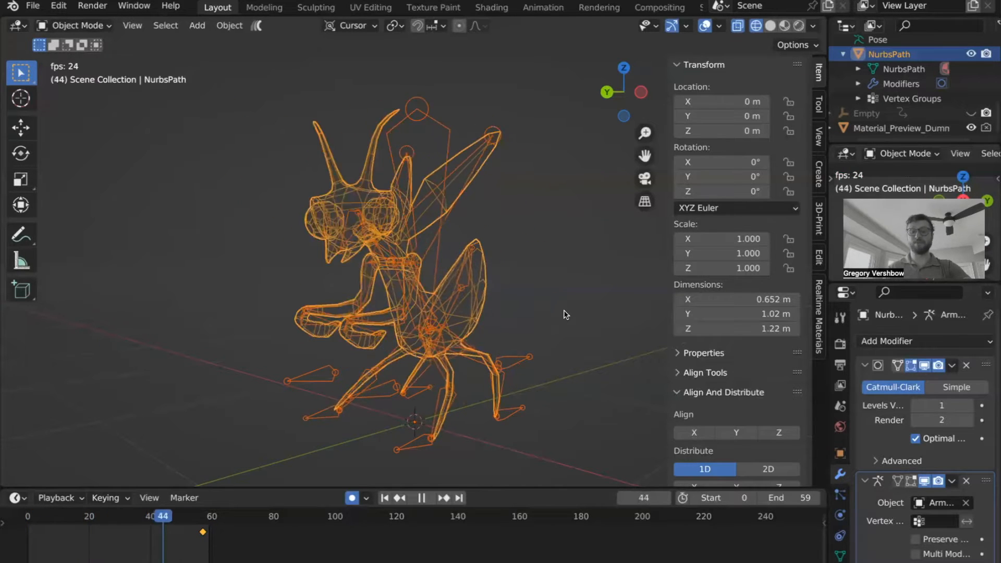
{"action": "left_click_drag", "start_coordinate": [162, 515], "coordinate": [141, 515]}
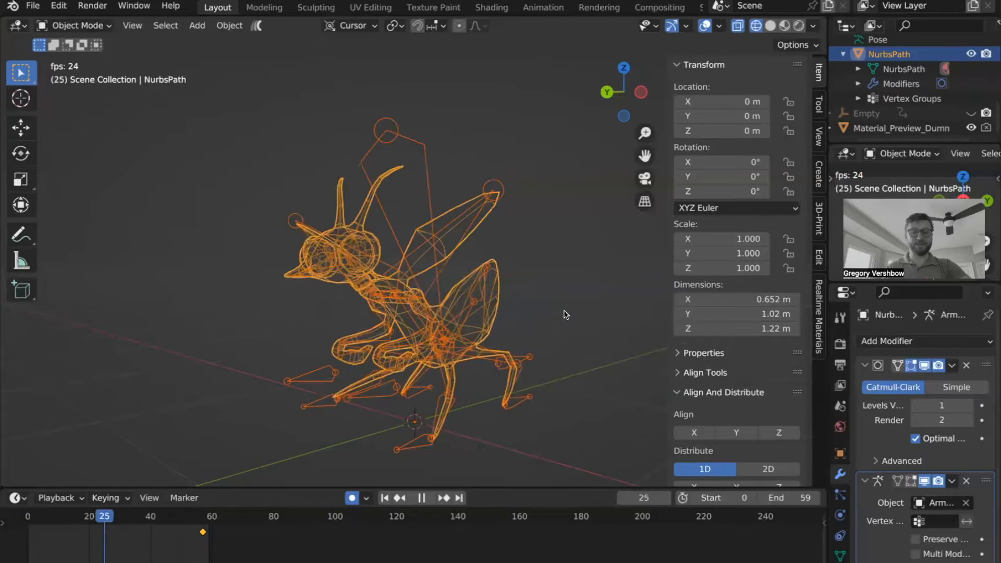
{"action": "left_click", "coordinate": [56, 515]}
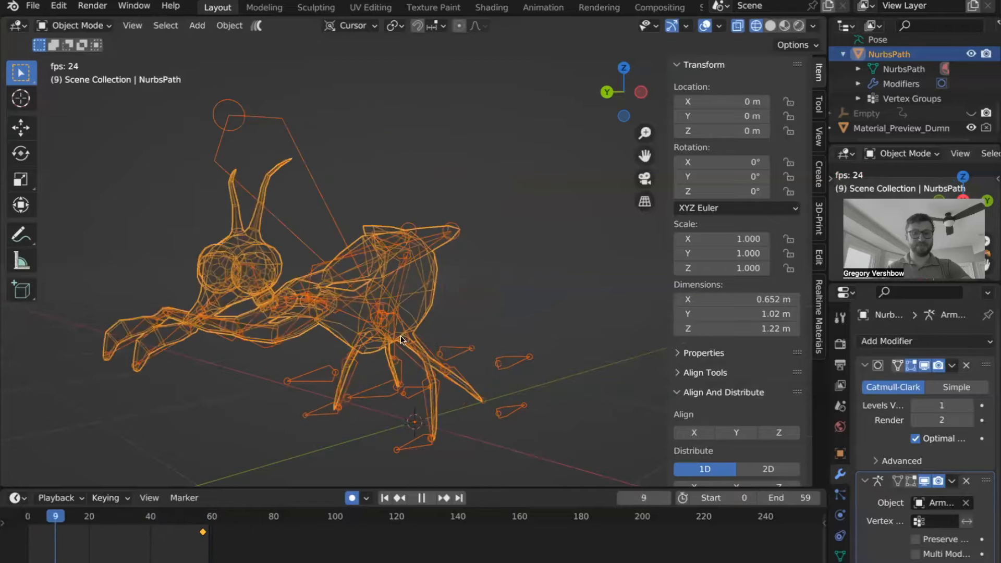
{"action": "left_click", "coordinate": [420, 498]}
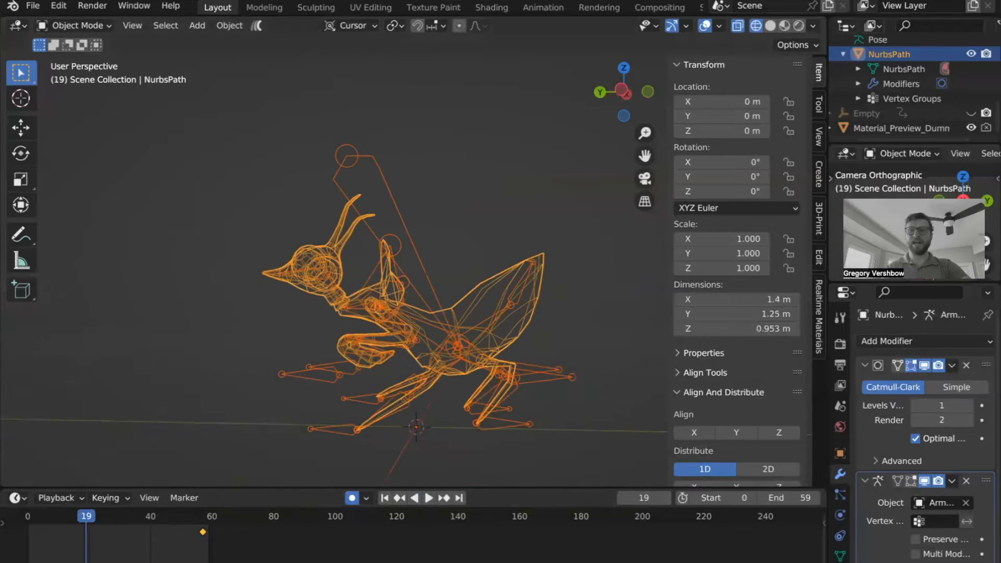
Step: Switch viewport shading from wireframe to Solid, then to Material Preview
{"action": "left_click", "coordinate": [771, 26]}
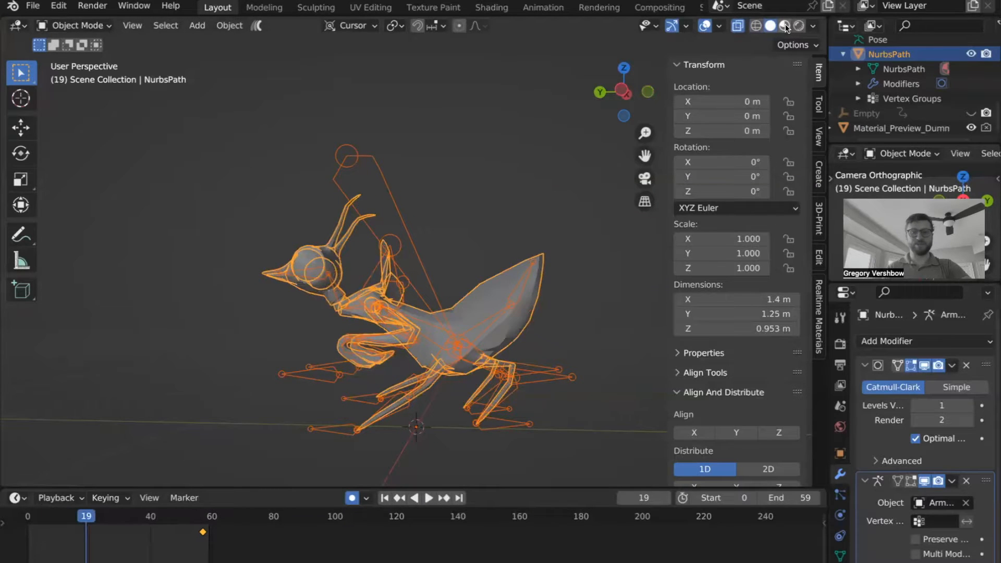
{"action": "left_click", "coordinate": [786, 26]}
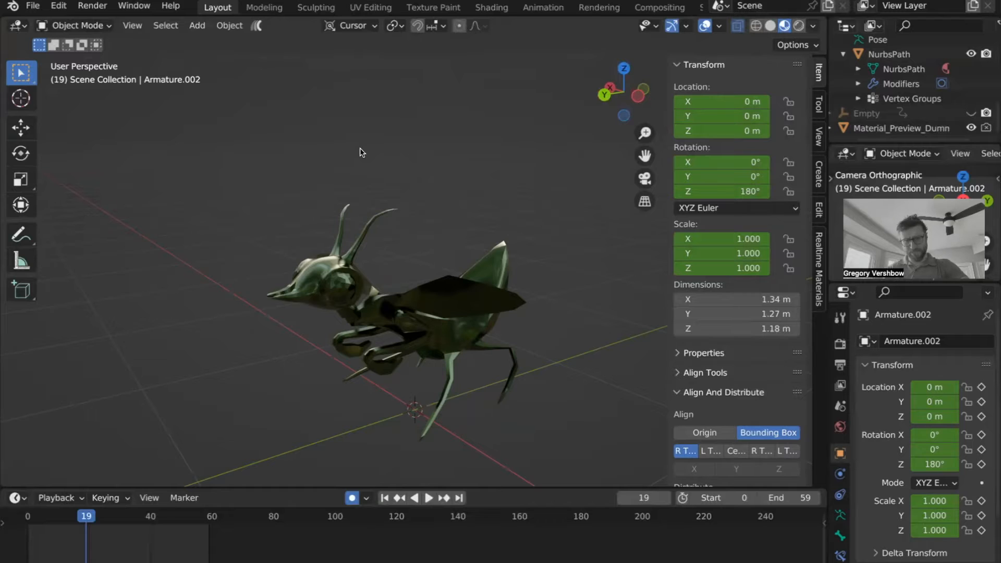
{"action": "mouse_move", "coordinate": [366, 182]}
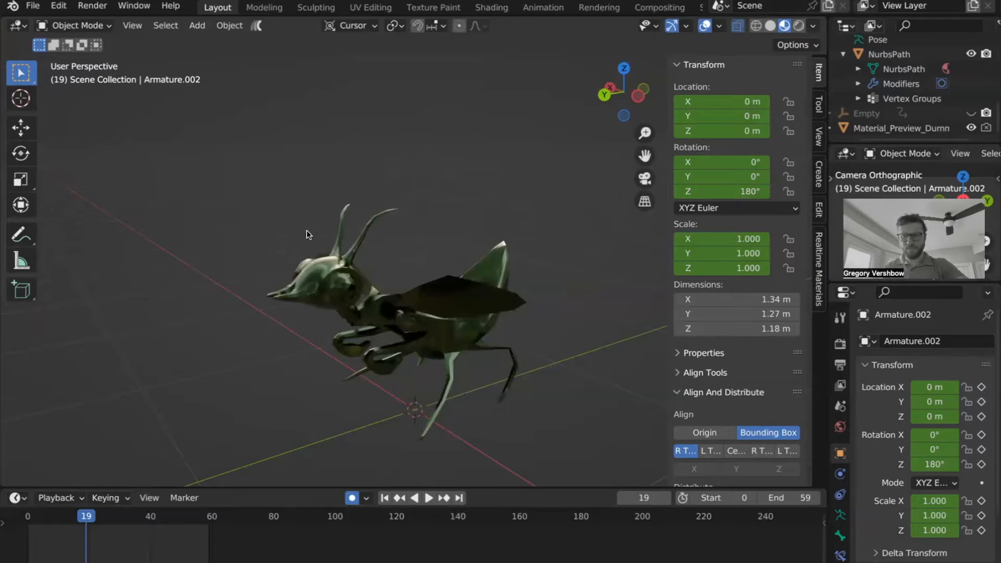
Step: Select the NurbsPath mantis mesh and jump the timeline back to frame 0
{"action": "left_click_drag", "start_coordinate": [306, 234], "coordinate": [501, 285]}
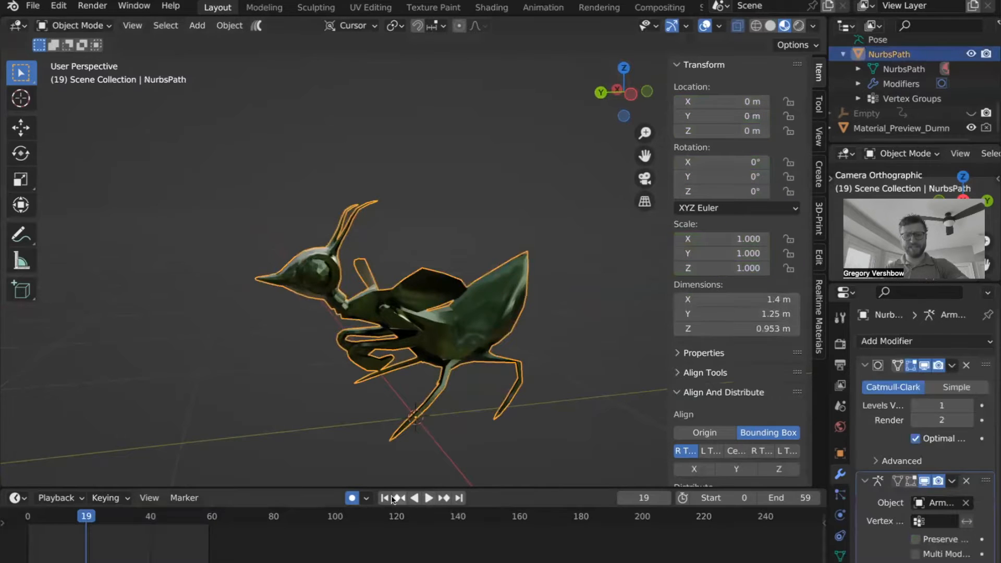
{"action": "left_click", "coordinate": [384, 497]}
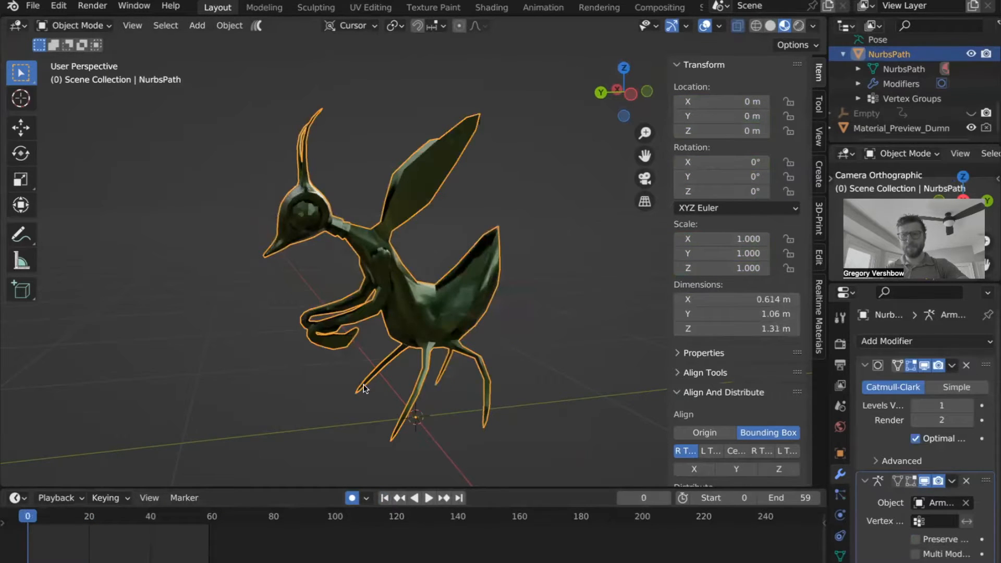
{"action": "left_click", "coordinate": [429, 497]}
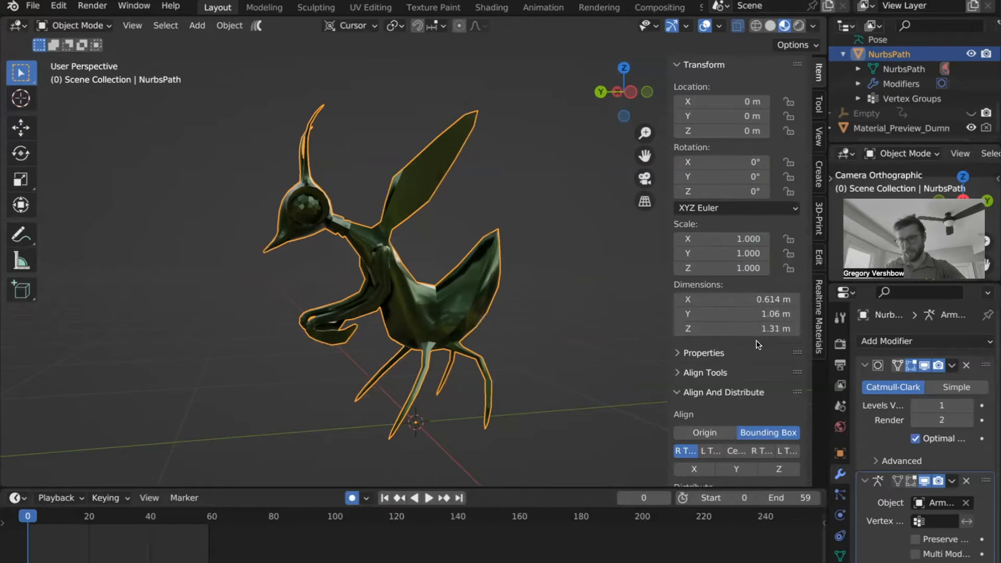
{"action": "mouse_move", "coordinate": [768, 339]}
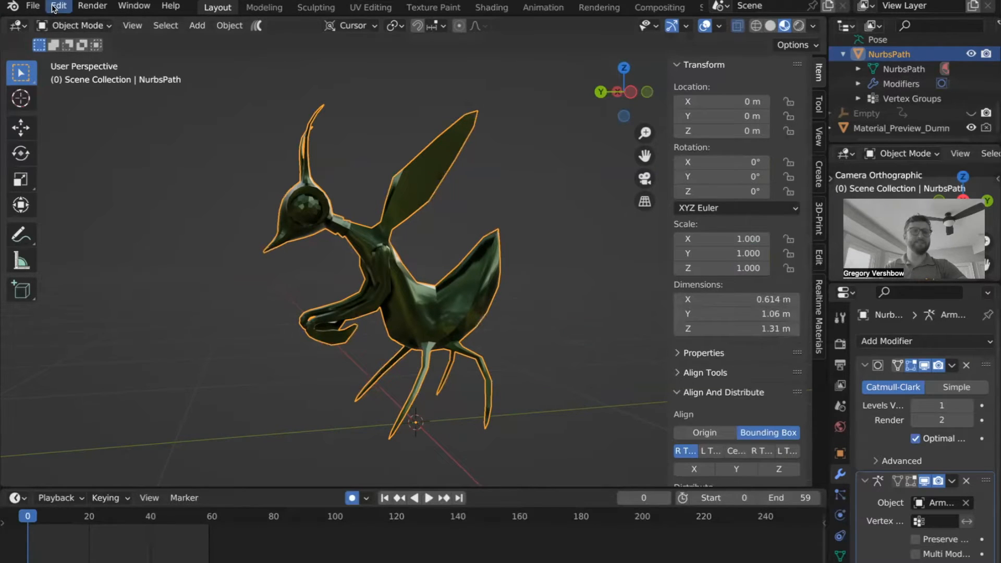
Step: Choose File > Export > Universal Scene Description (.usd*)
{"action": "left_click", "coordinate": [32, 6]}
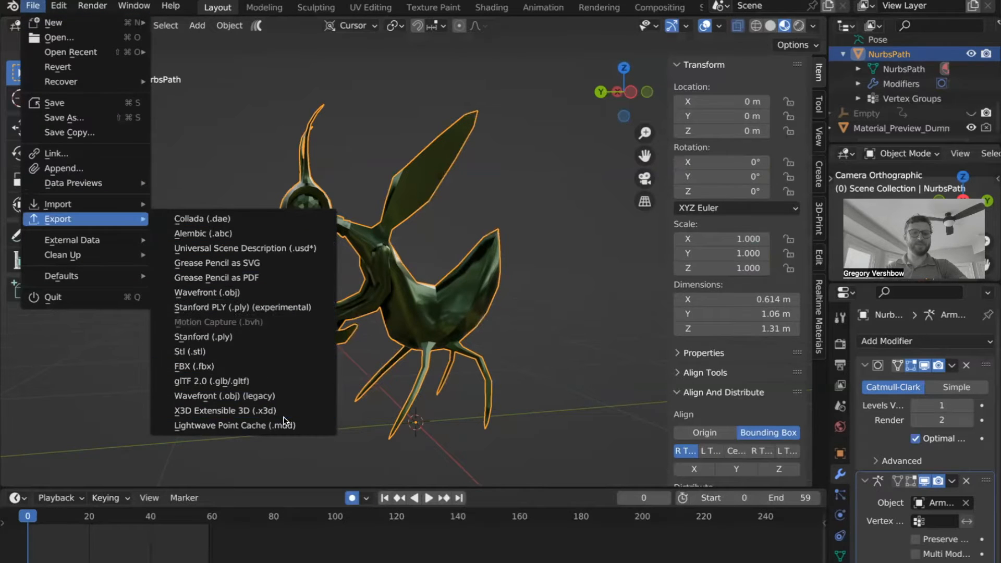
{"action": "mouse_move", "coordinate": [244, 248]}
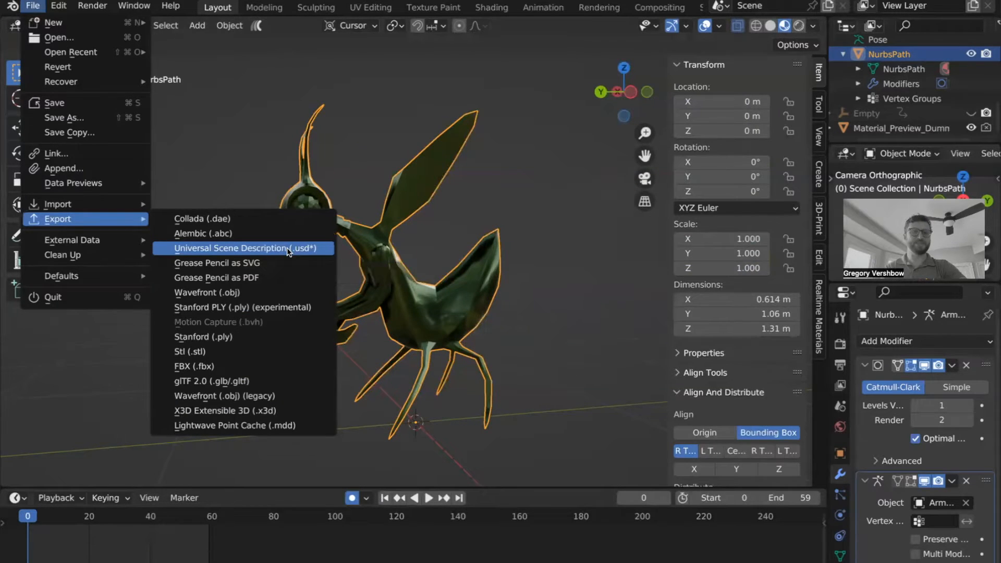
{"action": "left_click", "coordinate": [244, 248]}
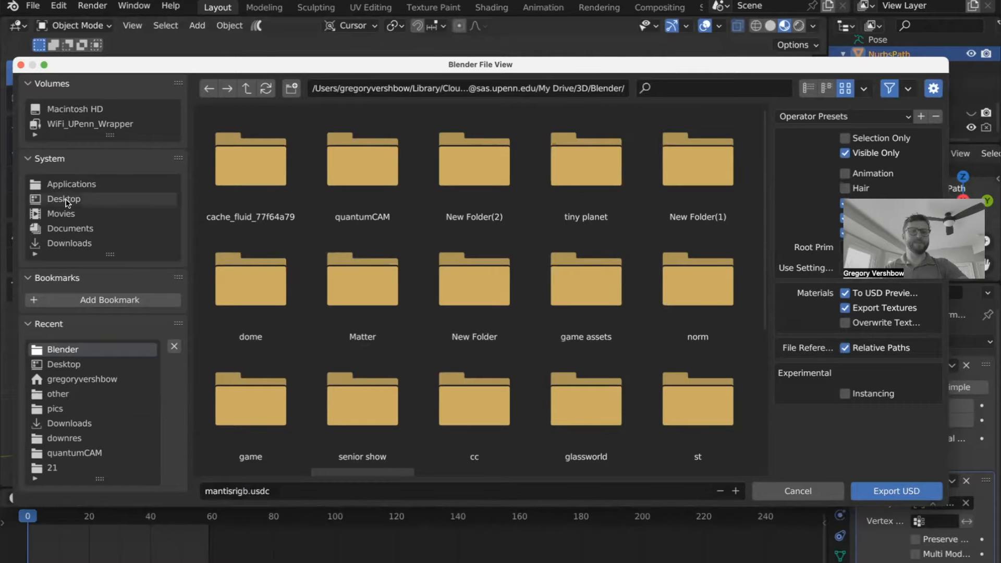
Step: Export to the Desktop as mantisrigb.usdz with animation and hair included
{"action": "left_click", "coordinate": [63, 199]}
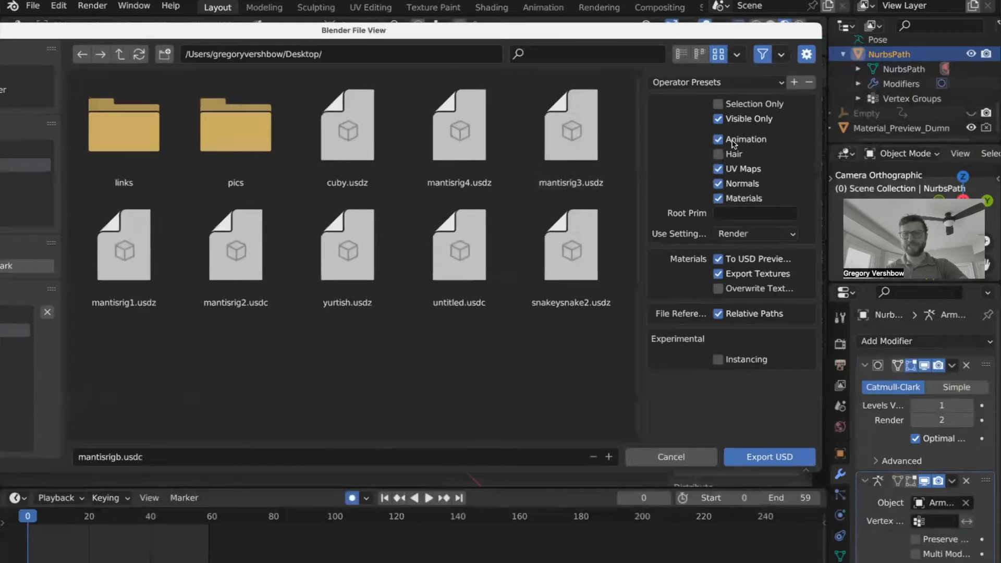
{"action": "left_click", "coordinate": [718, 153]}
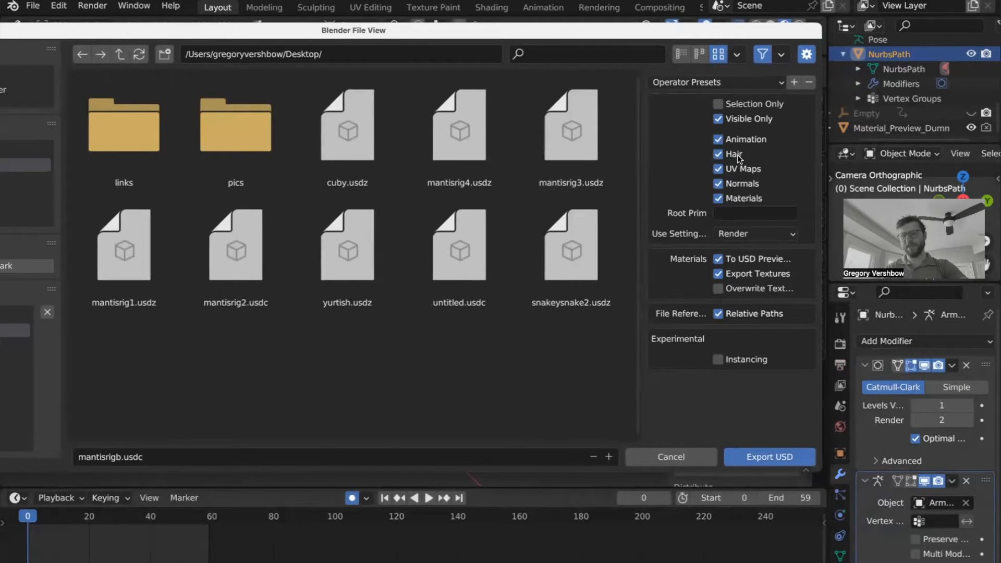
{"action": "left_click", "coordinate": [719, 154]}
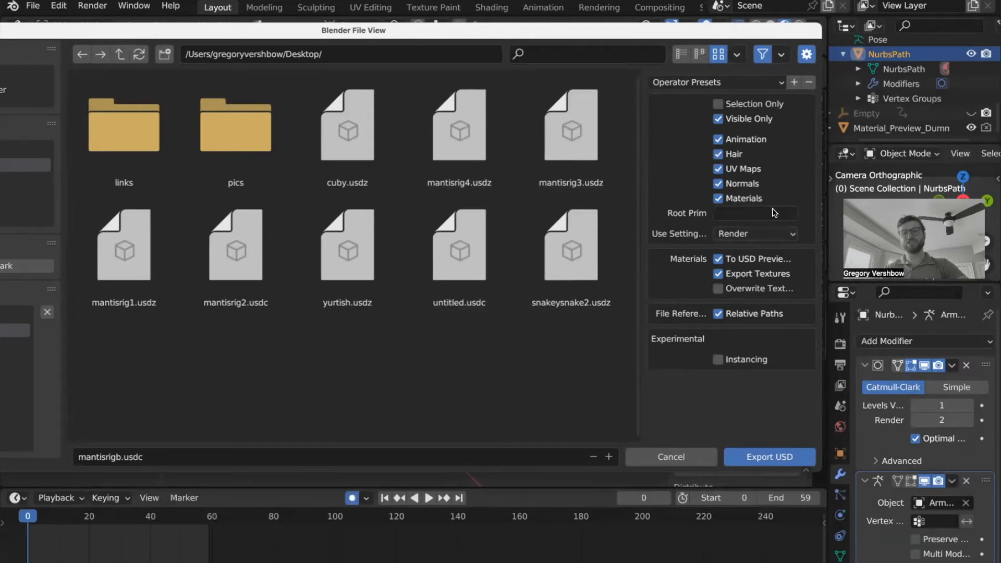
{"action": "mouse_move", "coordinate": [751, 297]}
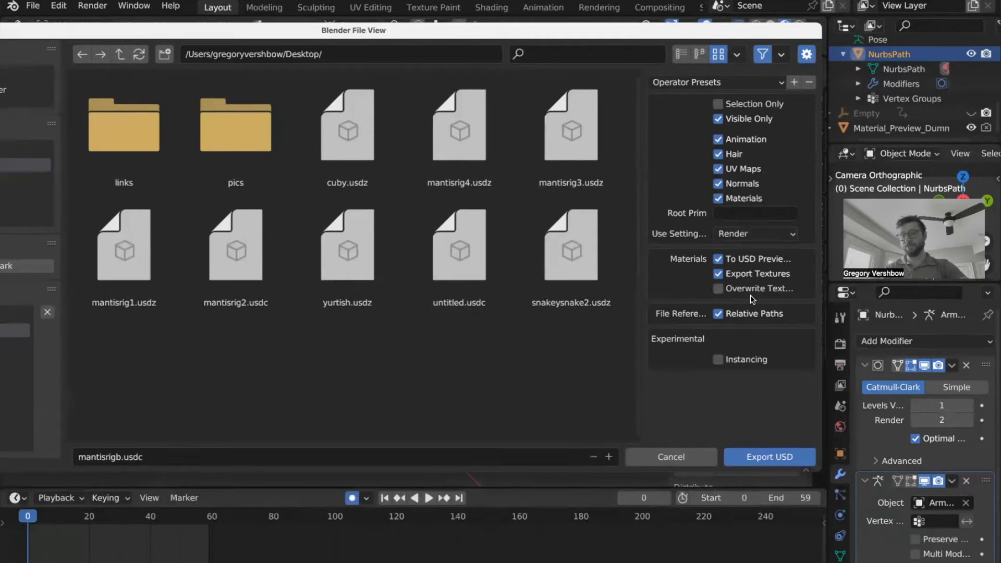
{"action": "mouse_move", "coordinate": [693, 279]}
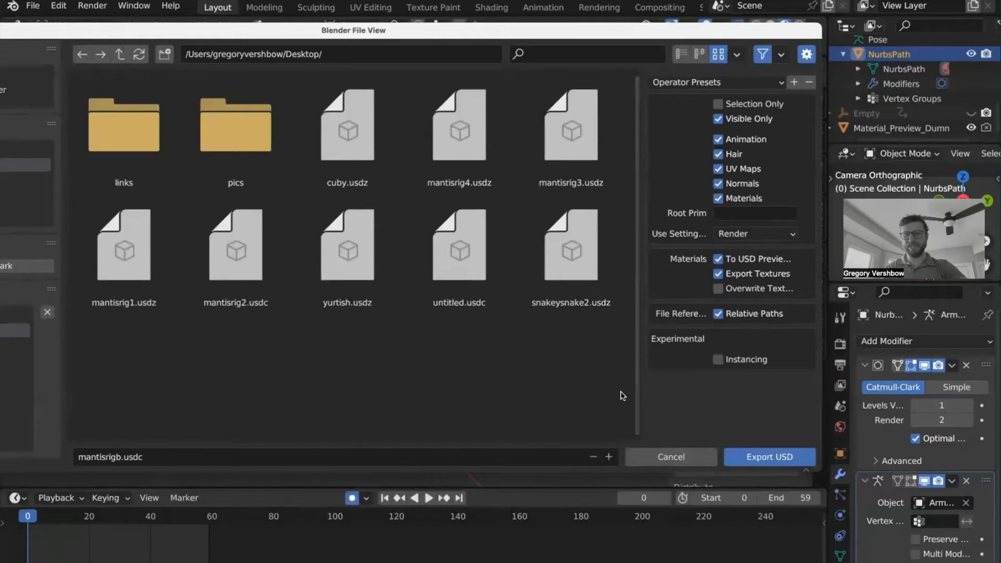
{"action": "mouse_move", "coordinate": [349, 457]}
{"action": "type", "text": "z"}
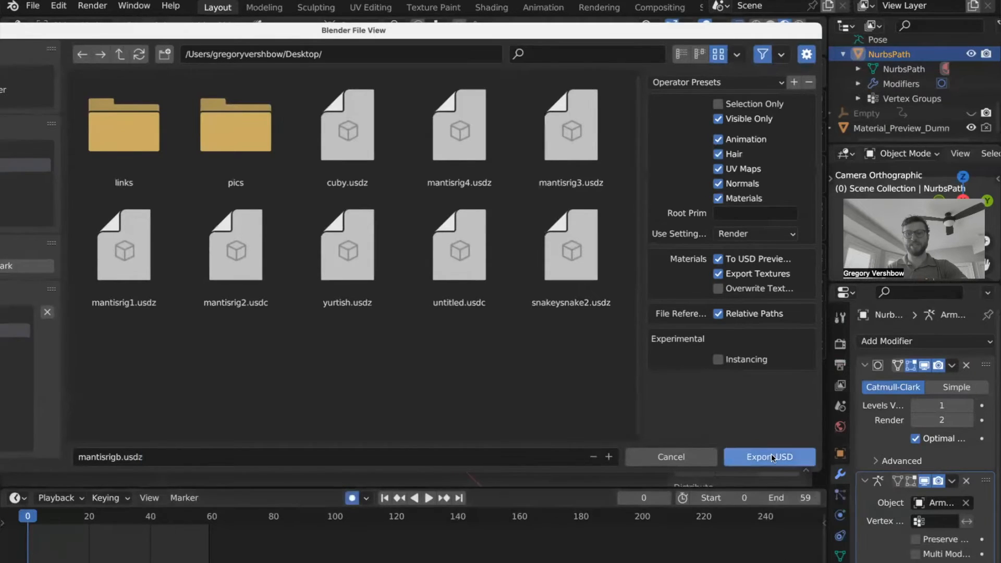
{"action": "left_click", "coordinate": [768, 457]}
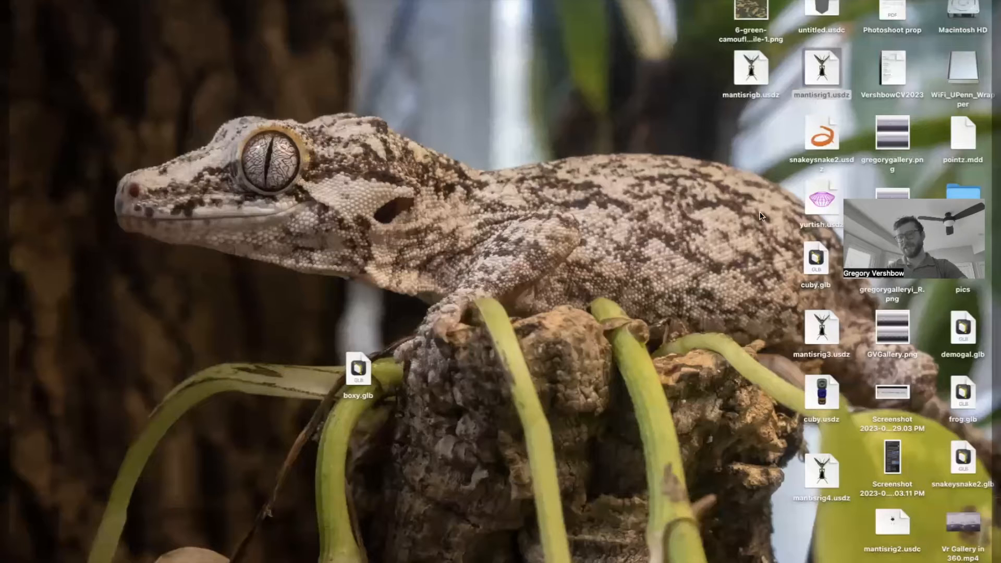
Step: Select mantisrigb.usdz, then Quick Look cuby.usdz and rotate the cube stack preview
{"action": "left_click", "coordinate": [821, 66]}
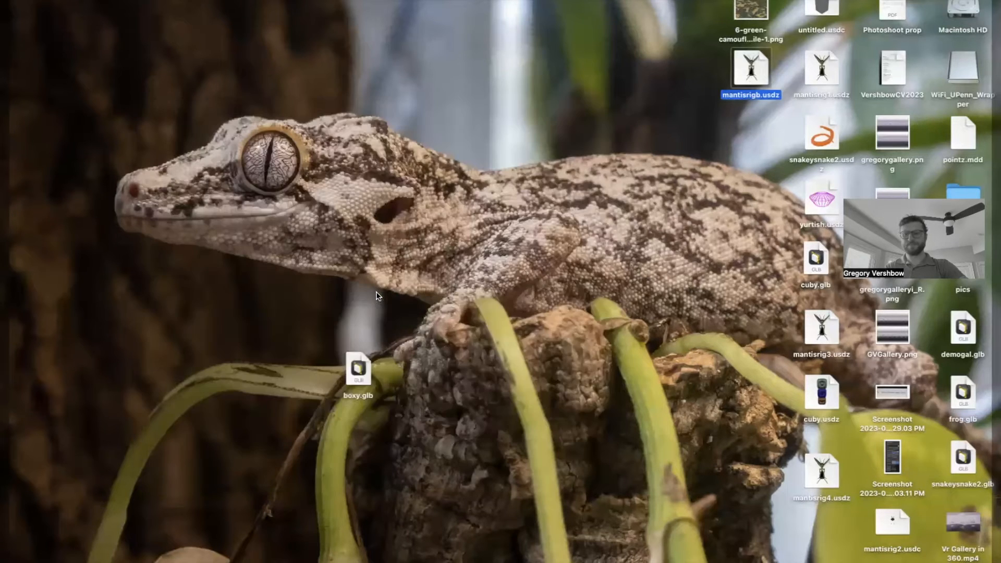
{"action": "left_click", "coordinate": [822, 392]}
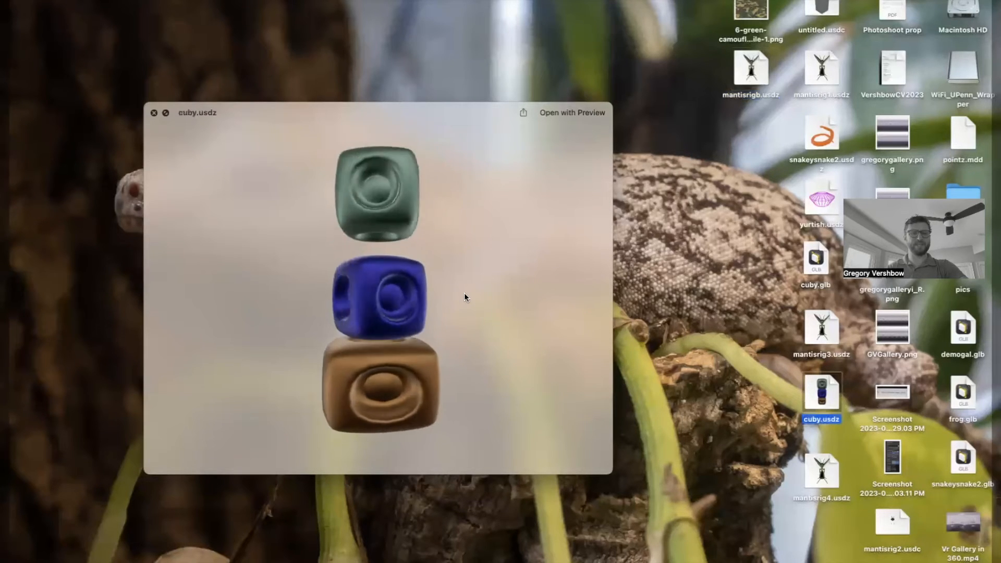
{"action": "left_click_drag", "start_coordinate": [464, 297], "coordinate": [519, 297]}
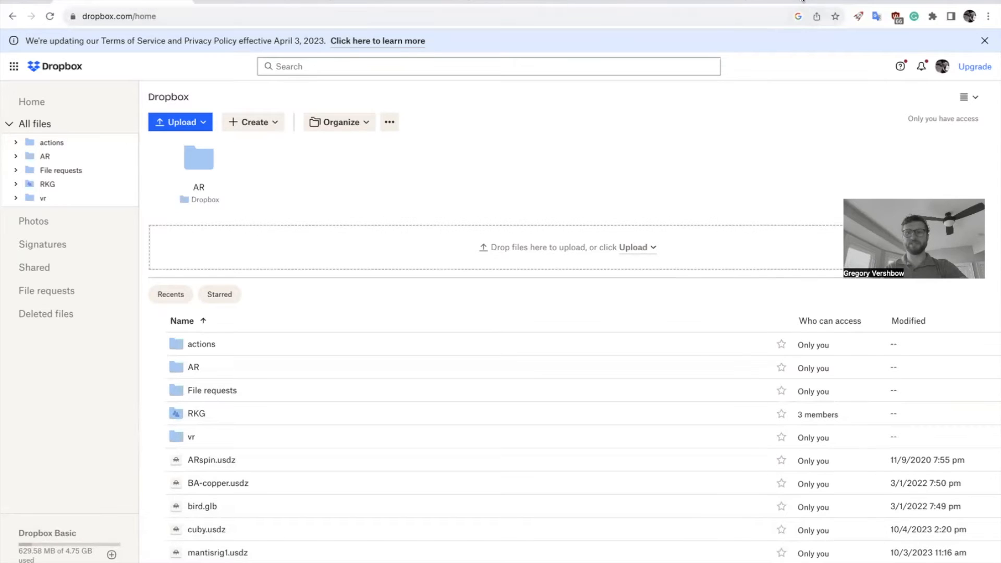
Step: Switch to the Dropbox browser tab showing All files
{"action": "left_click", "coordinate": [658, 42]}
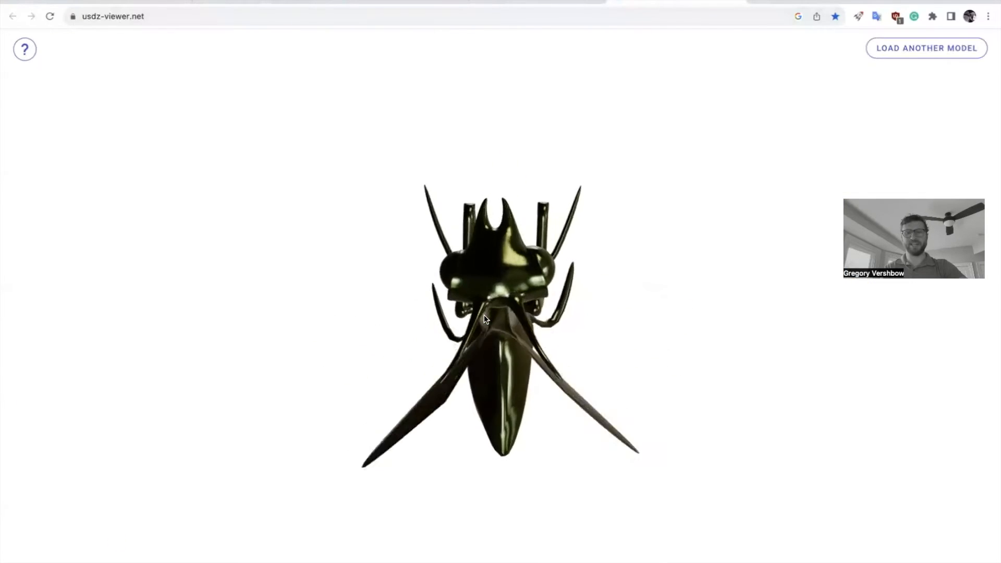
Step: Orbit the mantis on usdz-viewer.net to view it from above, side, back and front
{"action": "left_click_drag", "start_coordinate": [483, 319], "coordinate": [349, 316]}
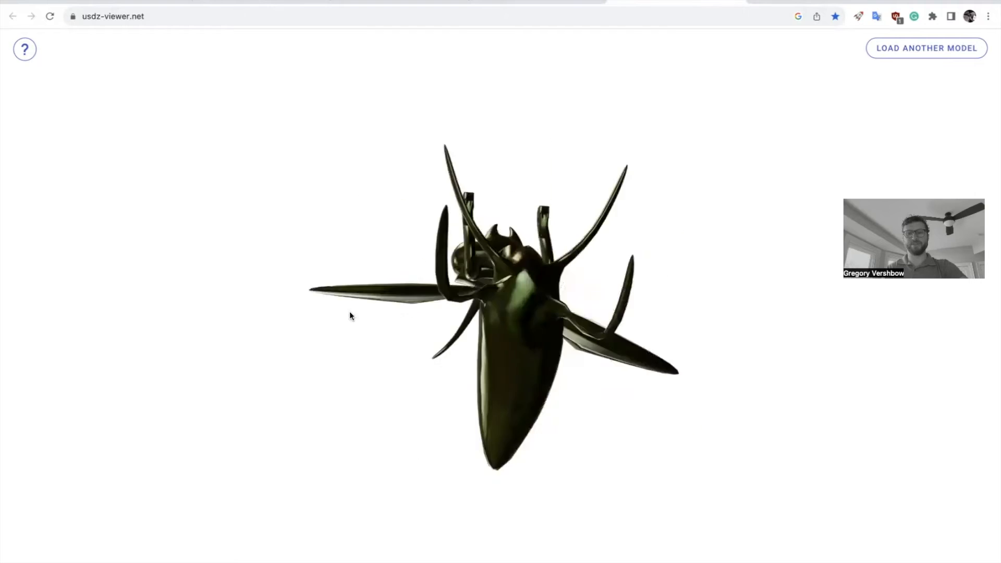
{"action": "left_click_drag", "start_coordinate": [350, 316], "coordinate": [687, 232]}
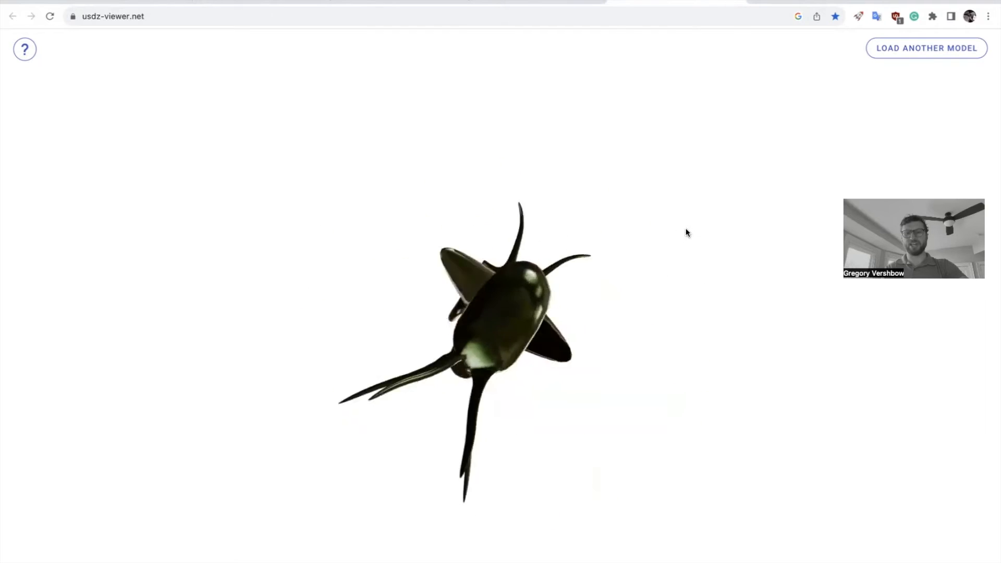
{"action": "left_click_drag", "start_coordinate": [686, 231], "coordinate": [459, 440]}
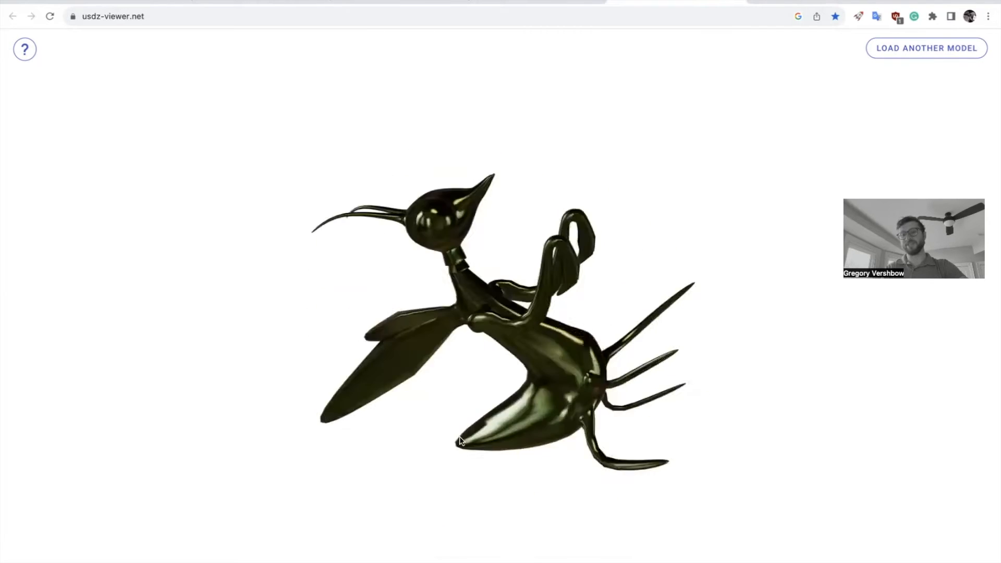
{"action": "left_click_drag", "start_coordinate": [460, 441], "coordinate": [625, 285]}
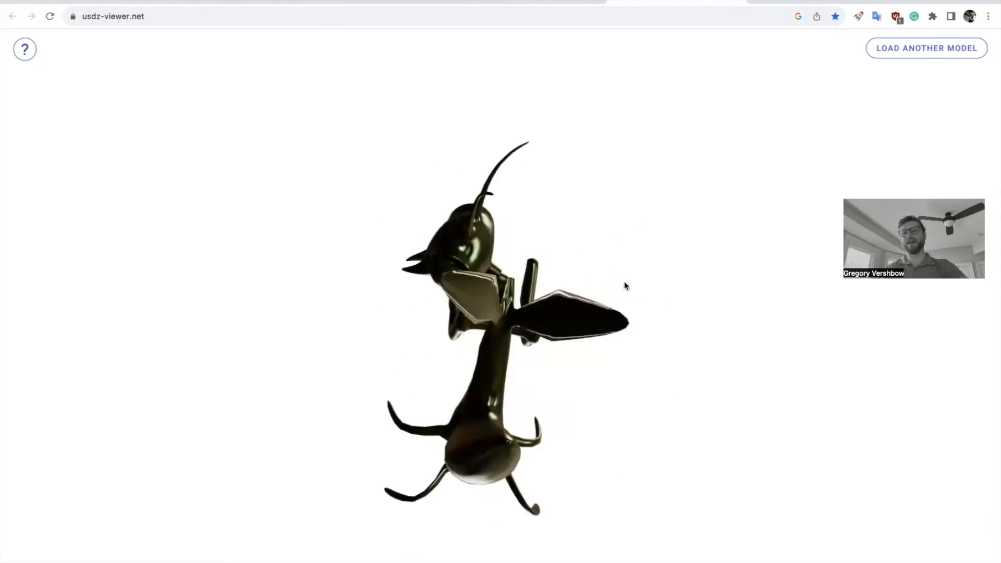
{"action": "left_click_drag", "start_coordinate": [625, 285], "coordinate": [493, 439]}
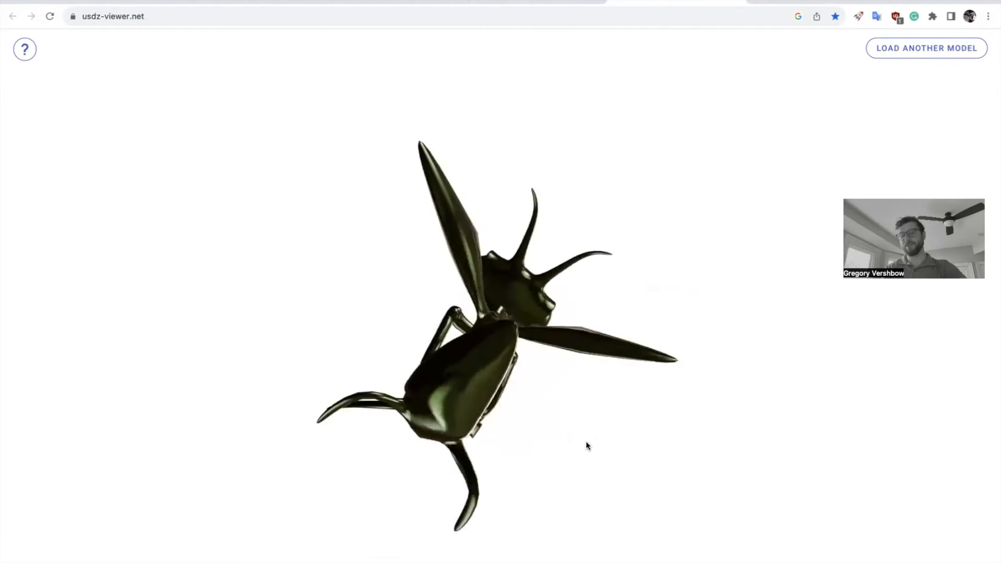
{"action": "left_click_drag", "start_coordinate": [587, 446], "coordinate": [522, 480]}
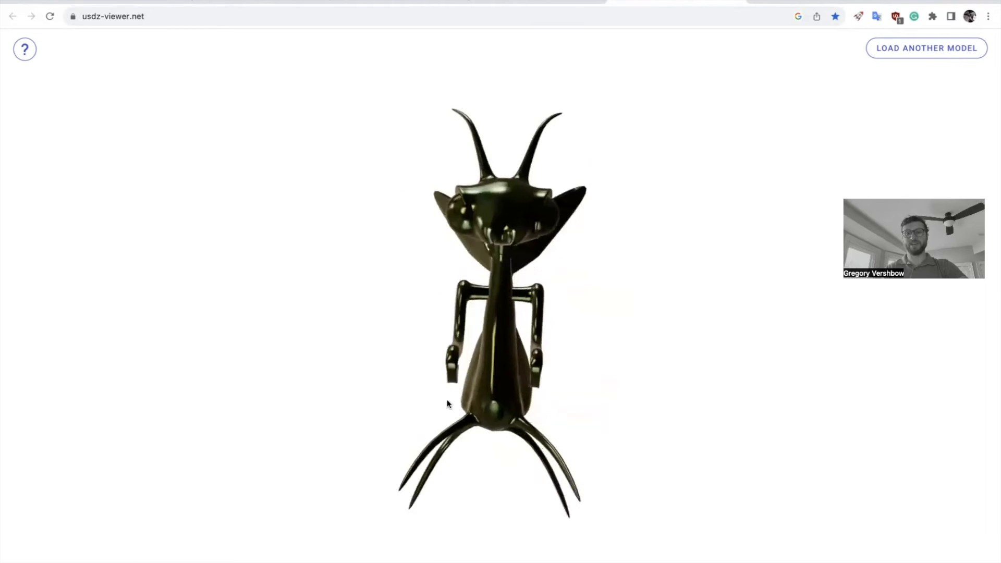
{"action": "left_click_drag", "start_coordinate": [446, 403], "coordinate": [537, 426]}
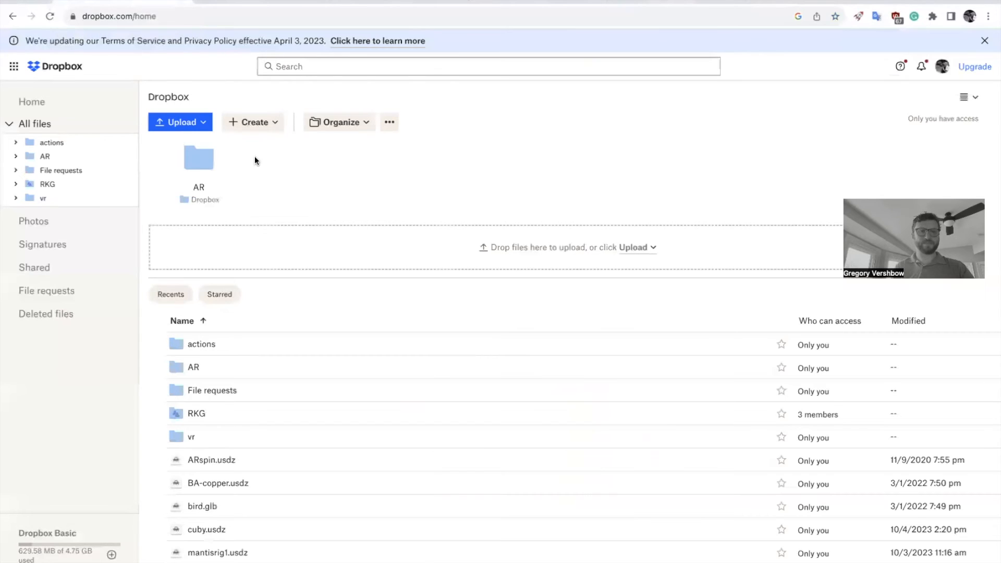
{"action": "mouse_move", "coordinate": [300, 535]}
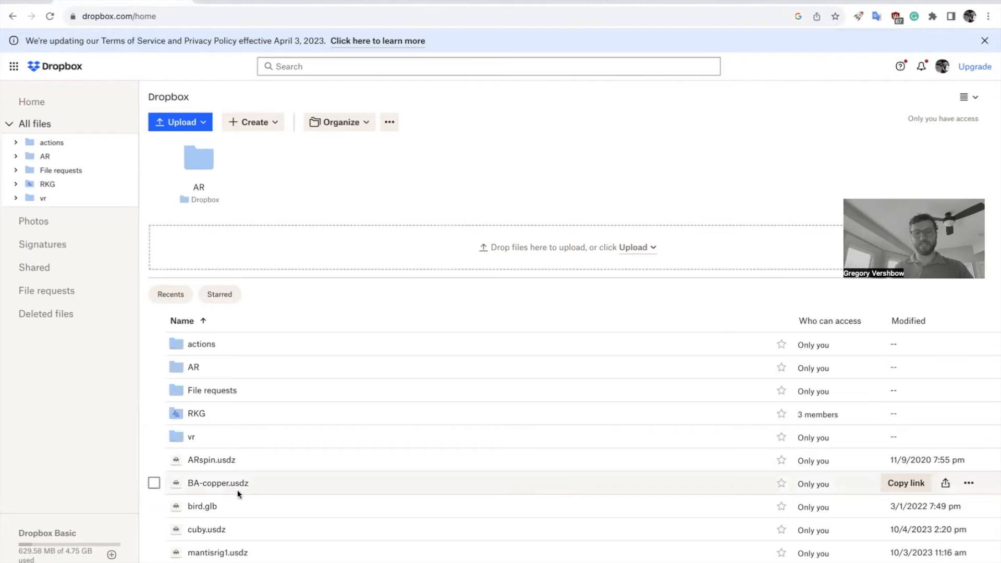
{"action": "mouse_move", "coordinate": [796, 514]}
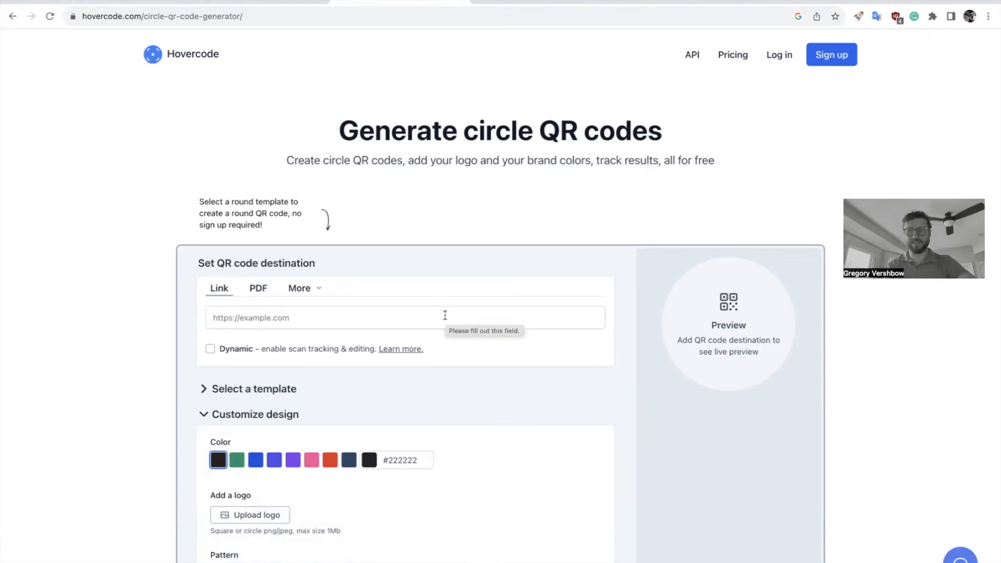
Step: Paste the mantisrig1.usdz Dropbox link into Link URL, editing it to dl.dropbox.com with dl=1
{"action": "left_click", "coordinate": [404, 318]}
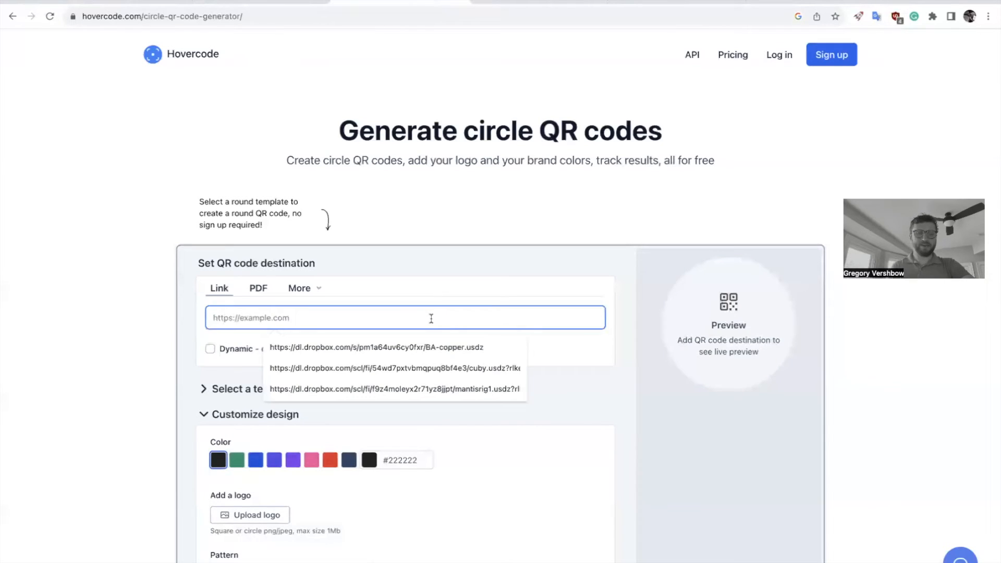
{"action": "left_click", "coordinate": [394, 389]}
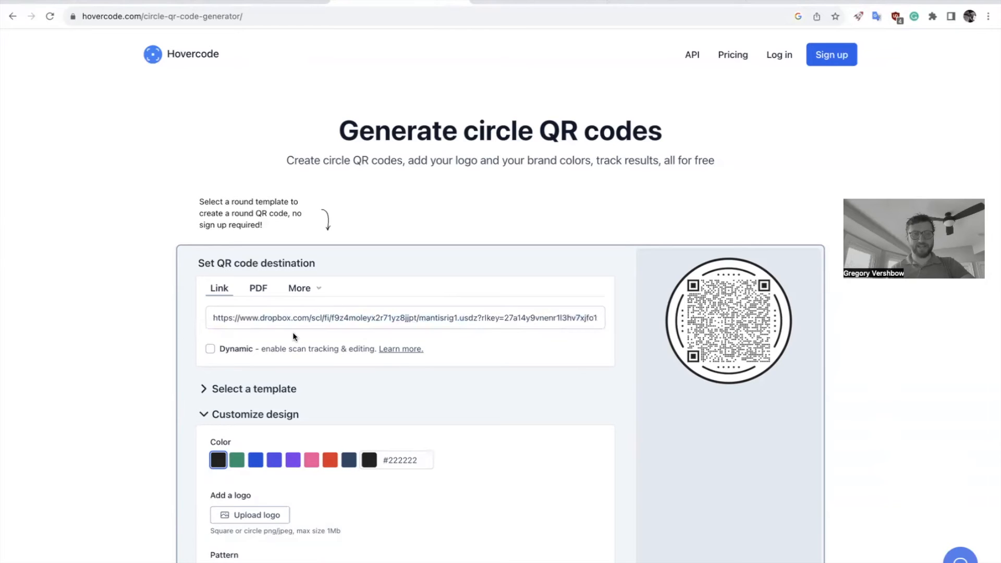
{"action": "left_click", "coordinate": [406, 318]}
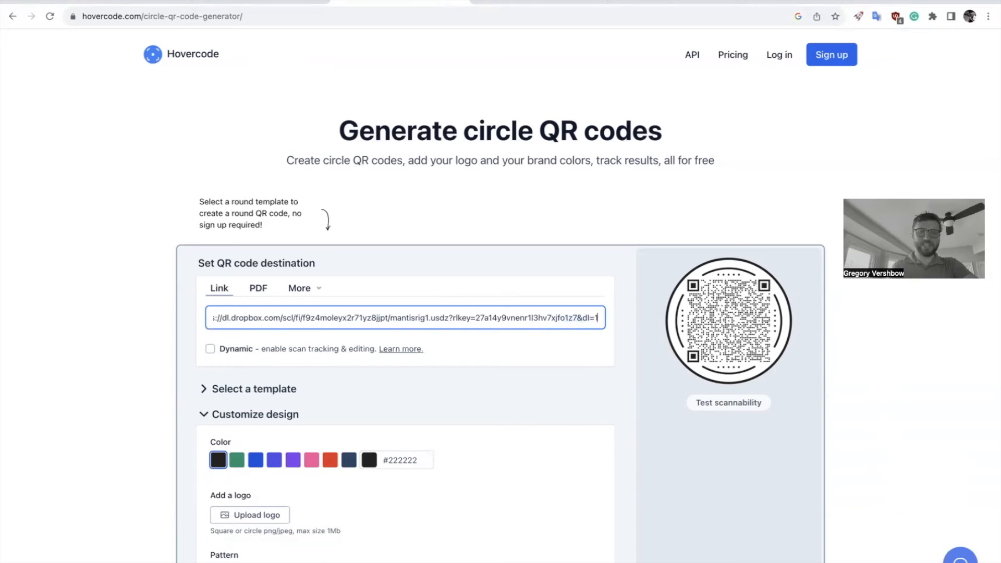
{"action": "mouse_move", "coordinate": [563, 384]}
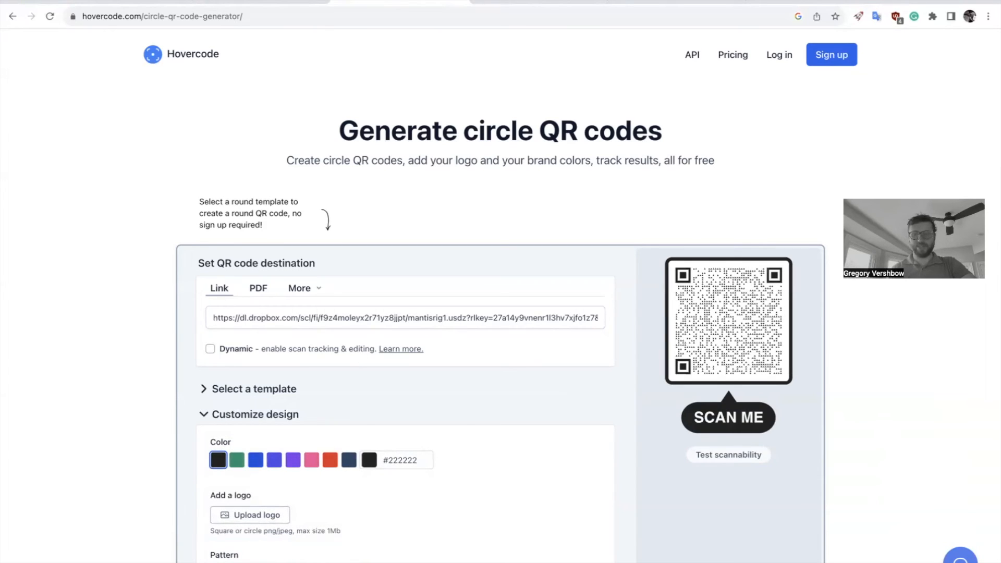
Step: Generate the square SCAN ME QR code for the mantisrig1.usdz link
{"action": "scroll", "scroll_direction": "down", "scroll_amount": 3}
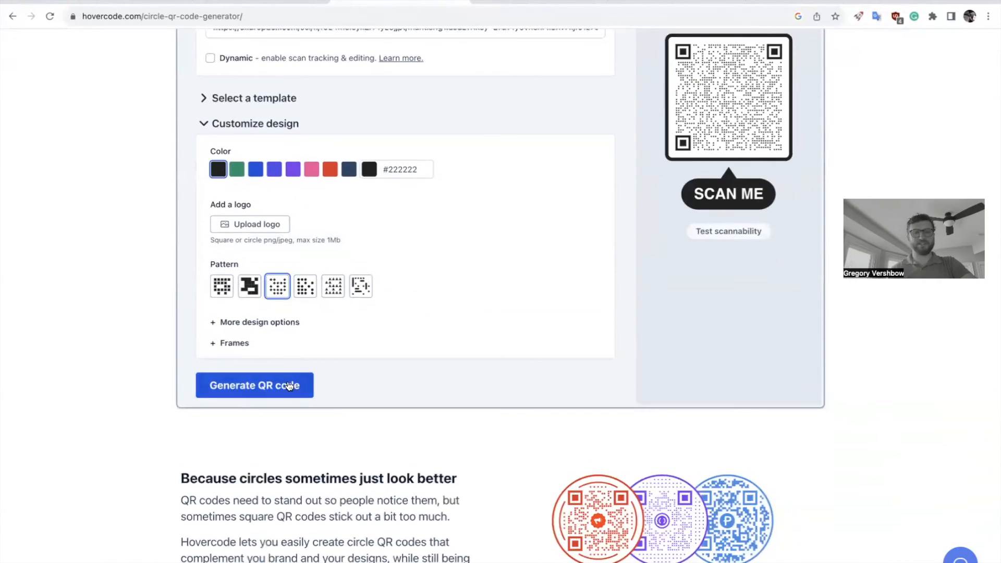
{"action": "left_click", "coordinate": [254, 384]}
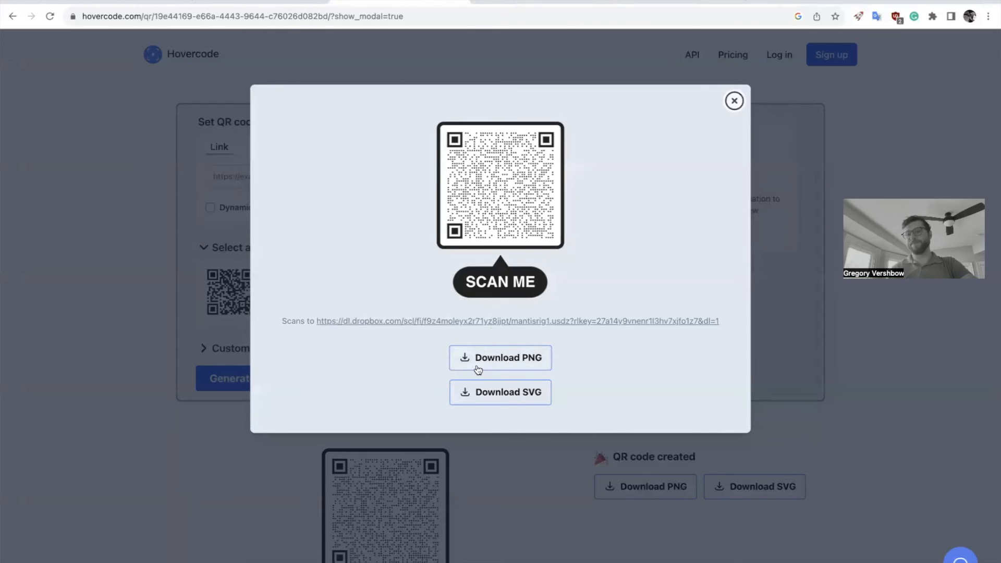
{"action": "mouse_move", "coordinate": [564, 386]}
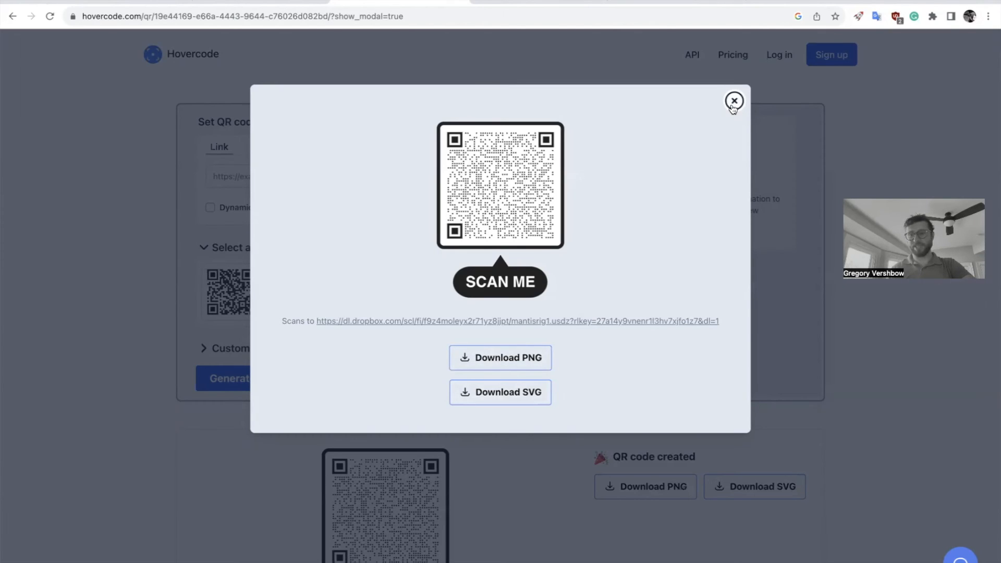
{"action": "mouse_move", "coordinate": [520, 156]}
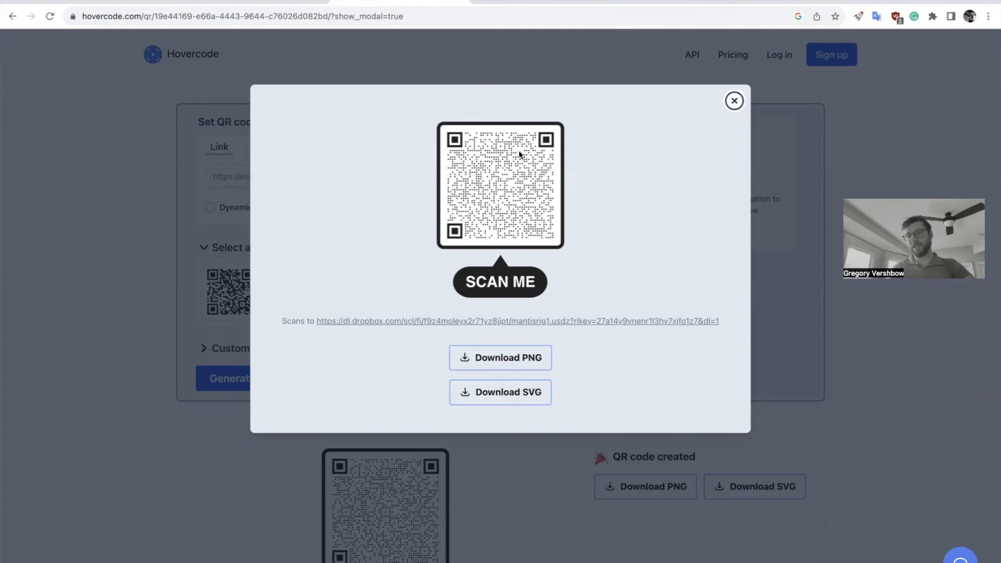
{"action": "mouse_move", "coordinate": [632, 230]}
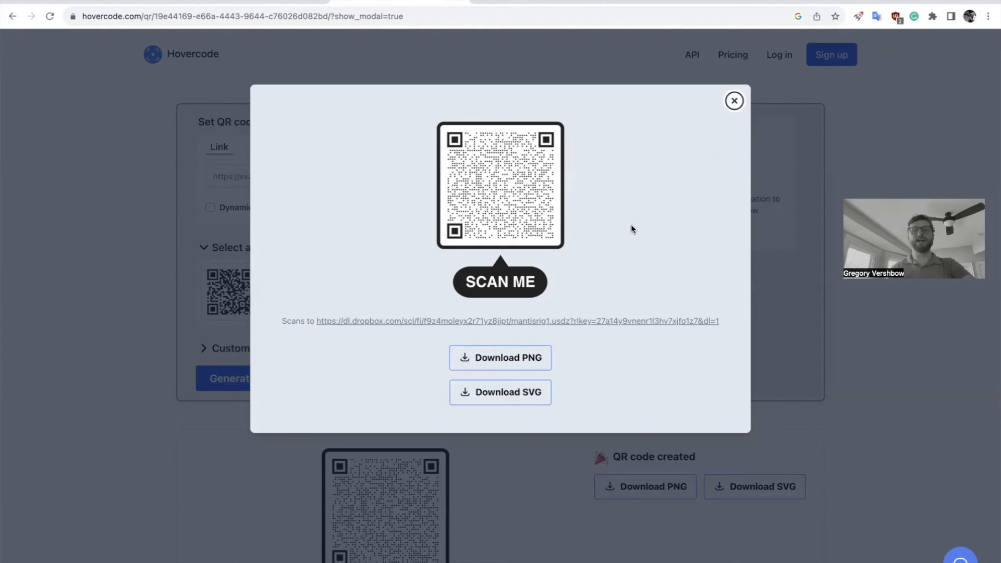
{"action": "mouse_move", "coordinate": [734, 100]}
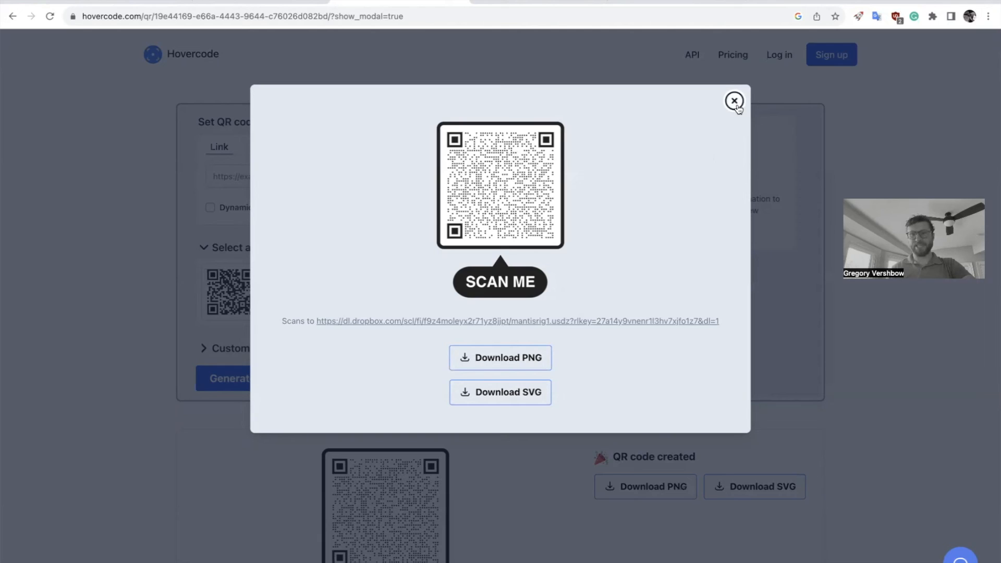
Step: Dismiss the download dialog and scroll to the created SCAN ME QR code
{"action": "left_click", "coordinate": [734, 101]}
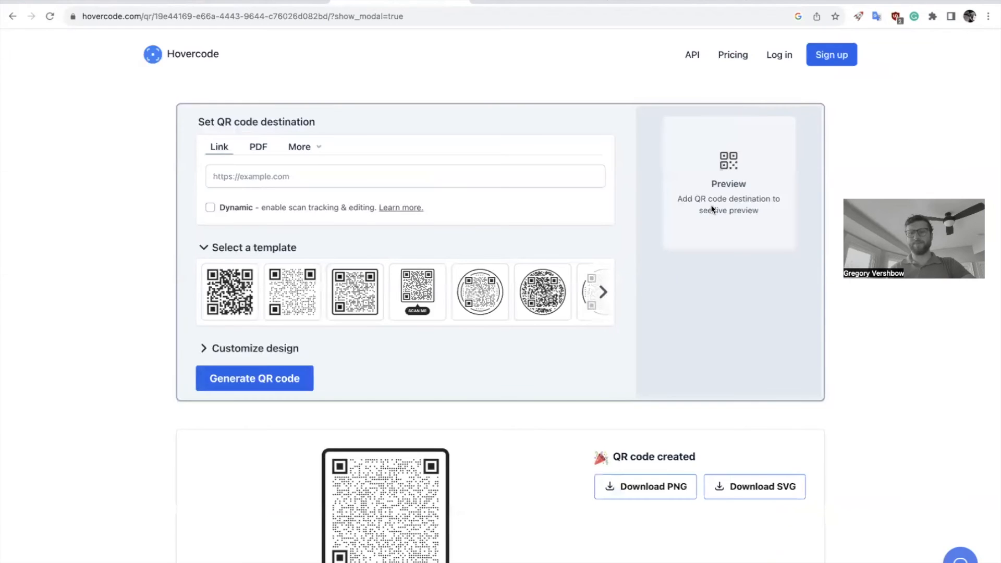
{"action": "scroll", "scroll_direction": "down", "scroll_amount": 3}
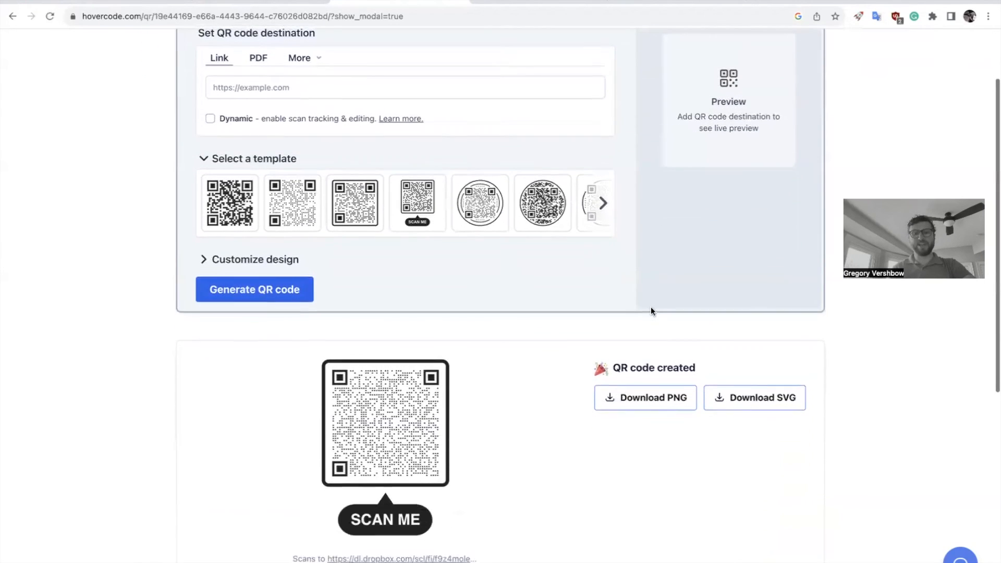